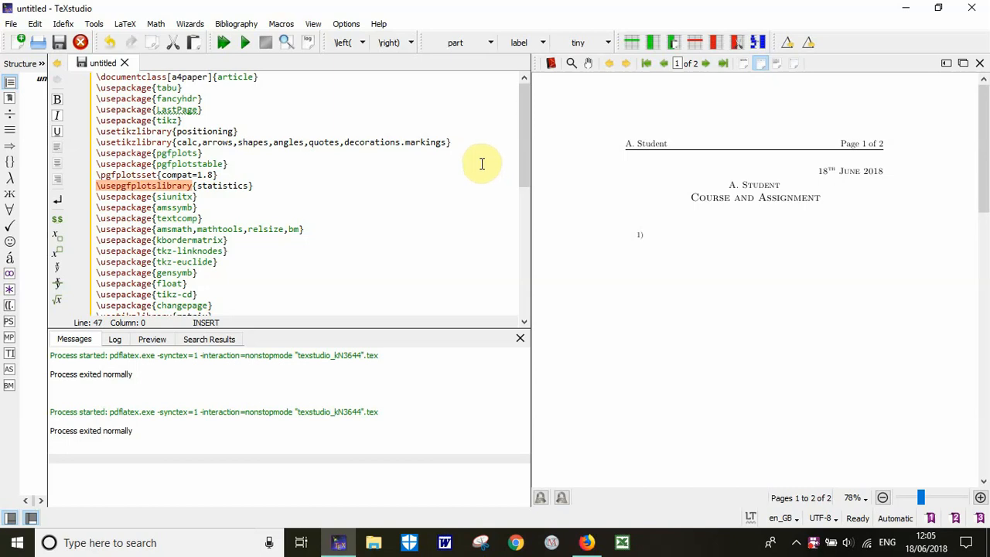
mouse_move(478, 167)
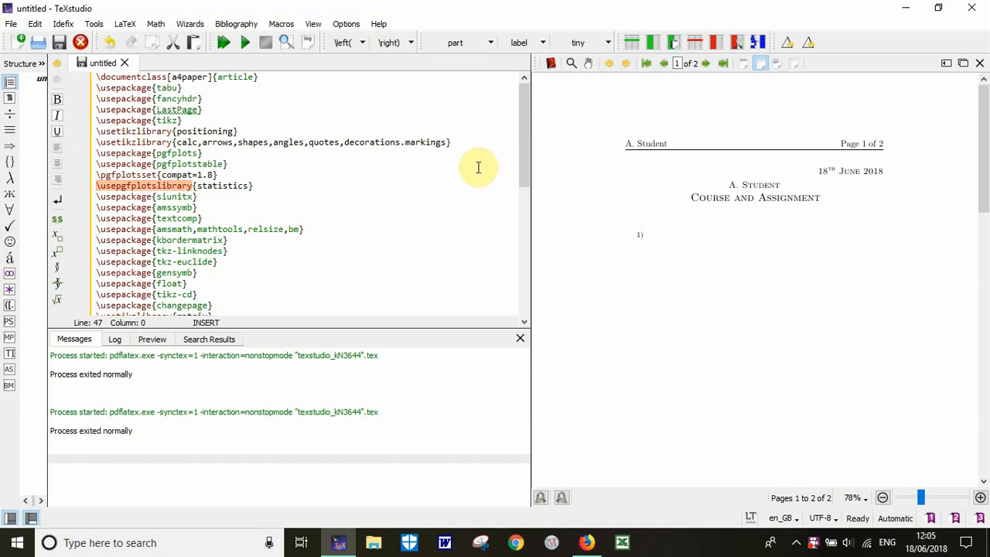
mouse_move(472, 169)
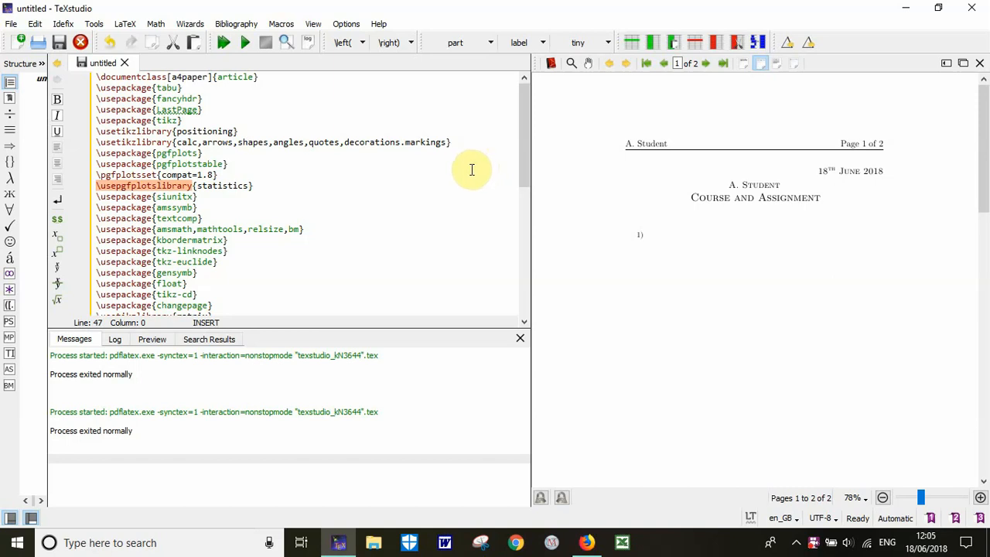
mouse_move(476, 161)
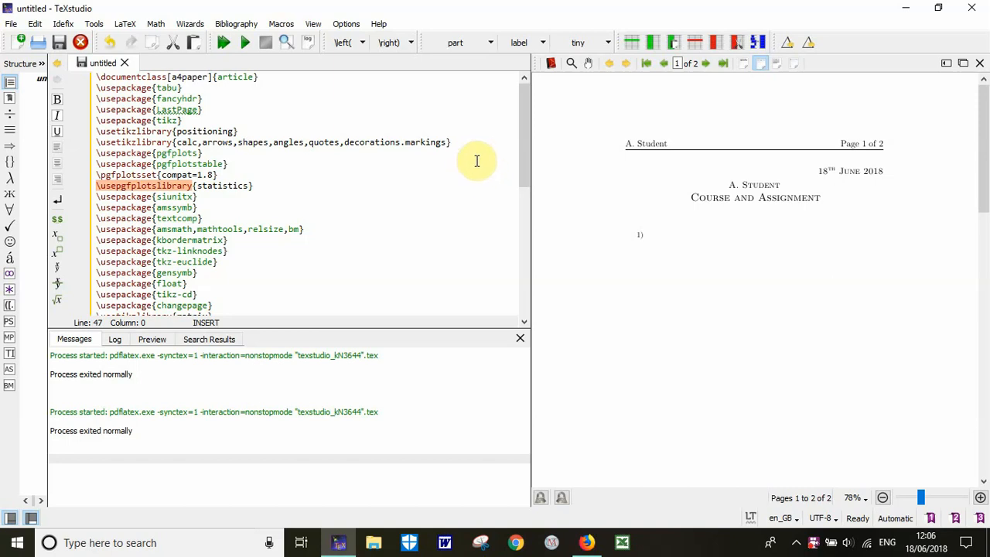
mouse_move(291, 158)
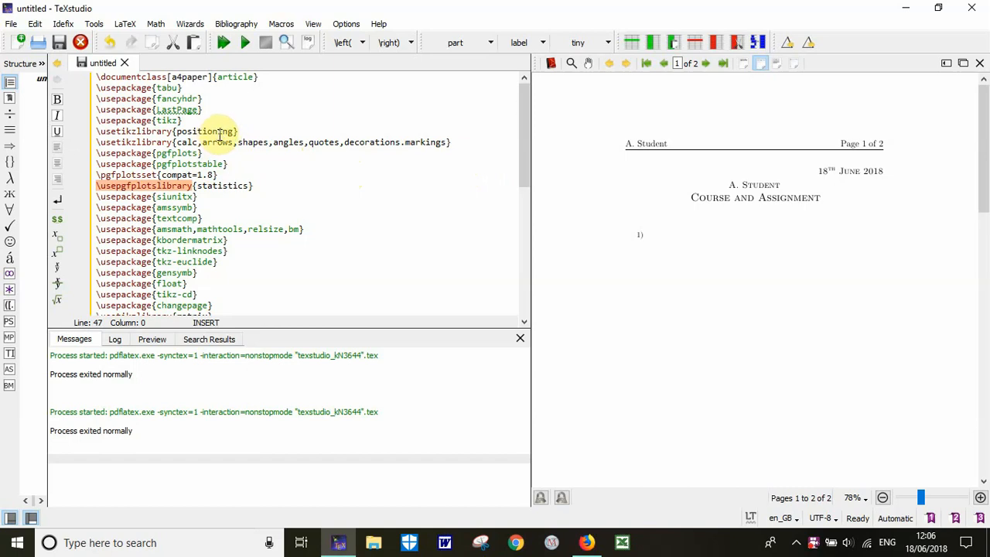
mouse_move(424, 153)
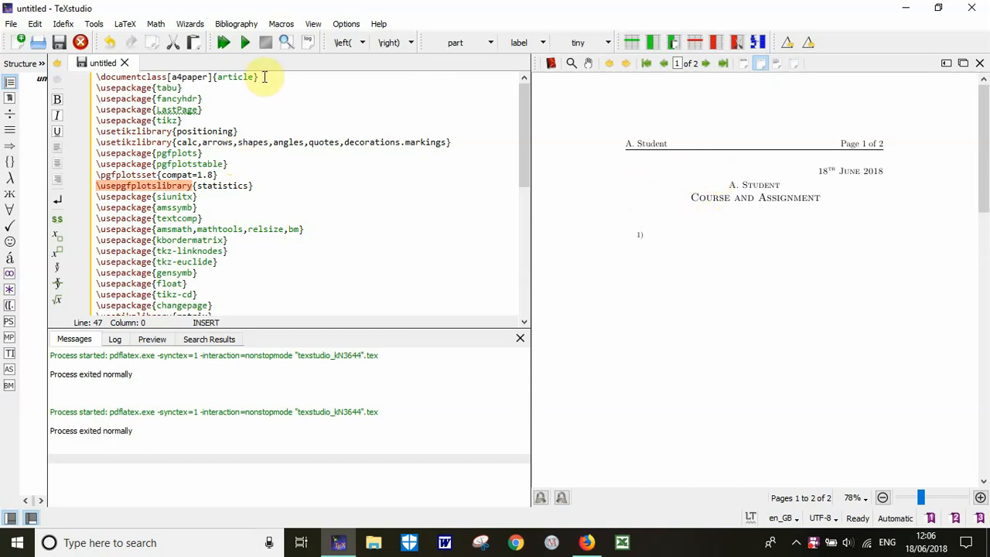
mouse_move(245, 44)
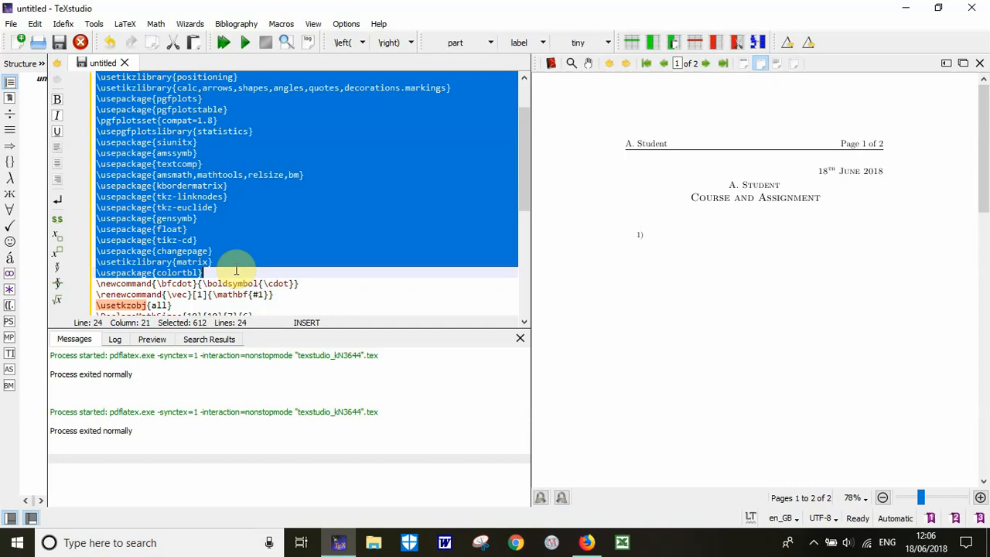
mouse_move(232, 269)
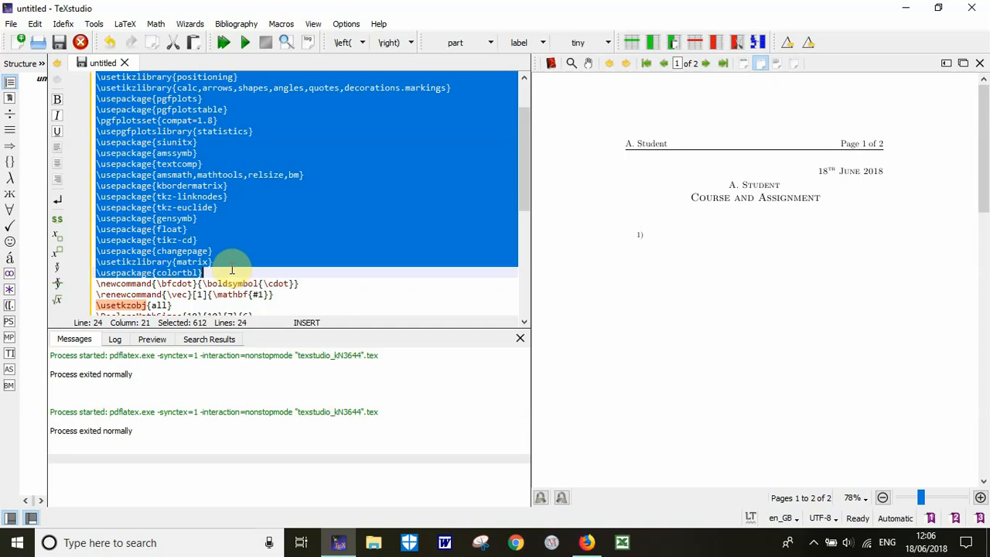
mouse_move(222, 275)
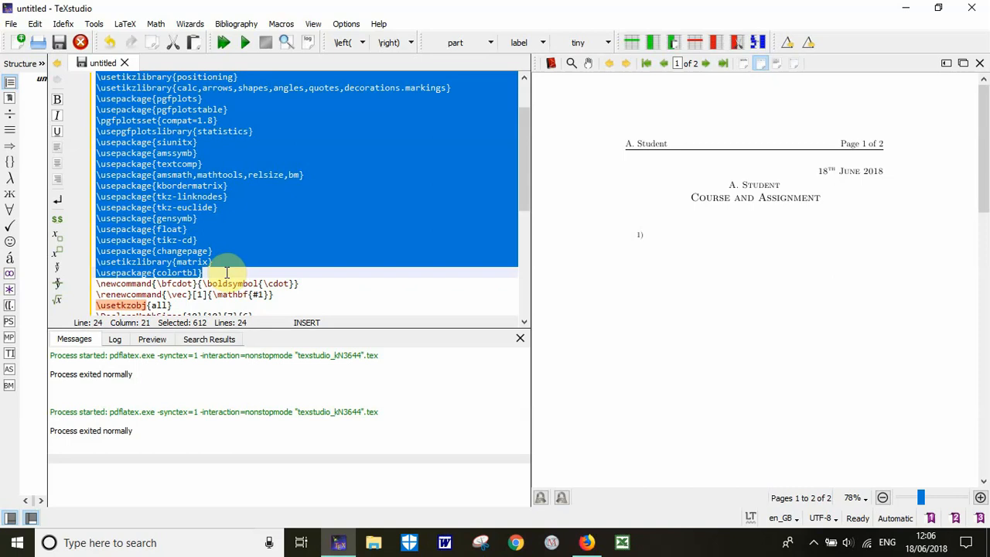
mouse_move(220, 275)
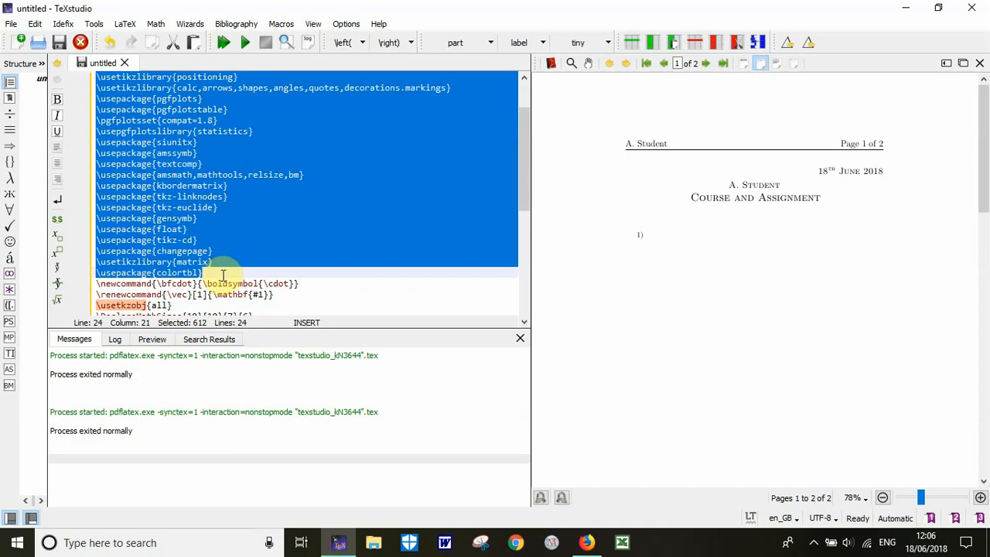
Adjust the header lines in the source and recompile so the running head reads Page 1 of 1.
left_click(203, 272)
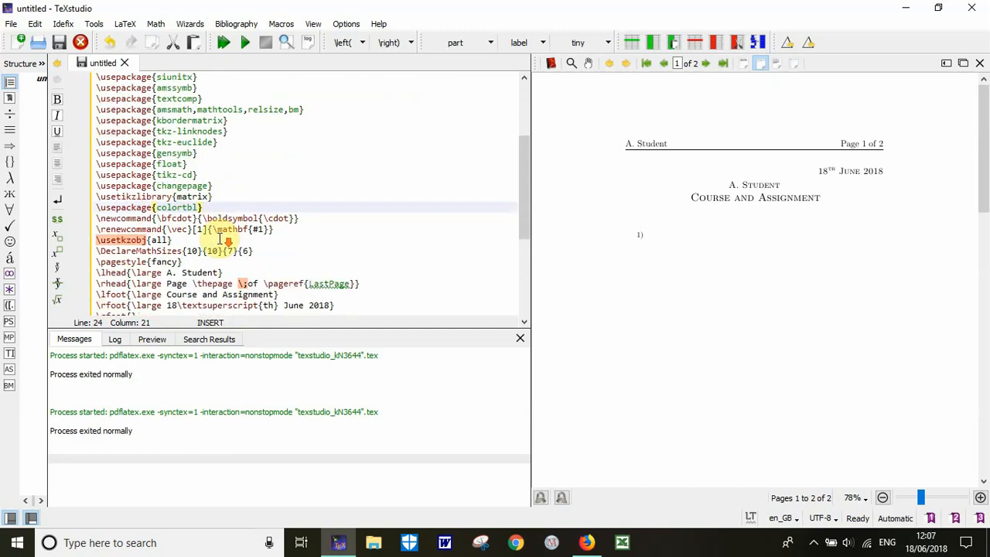
mouse_move(93, 218)
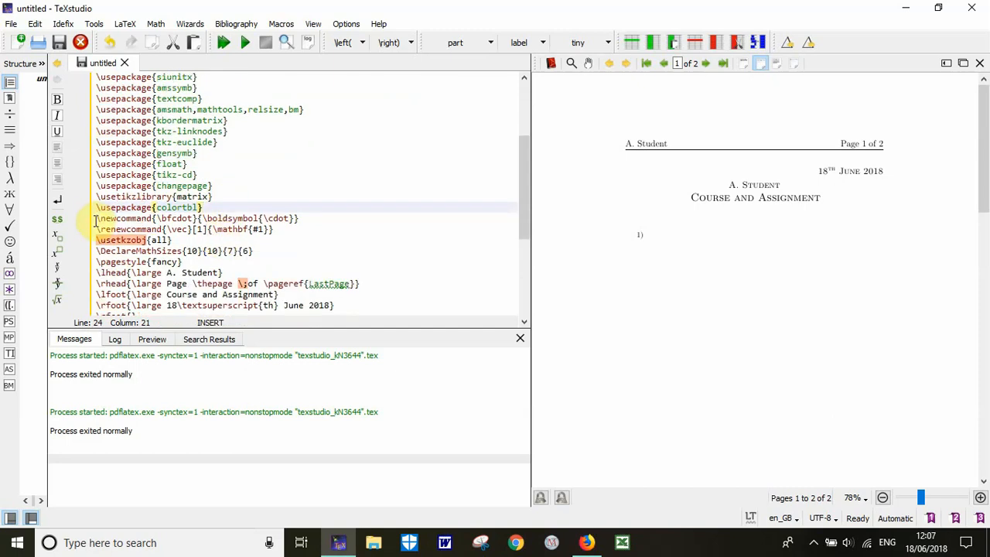
left_click_drag(96, 218, 279, 229)
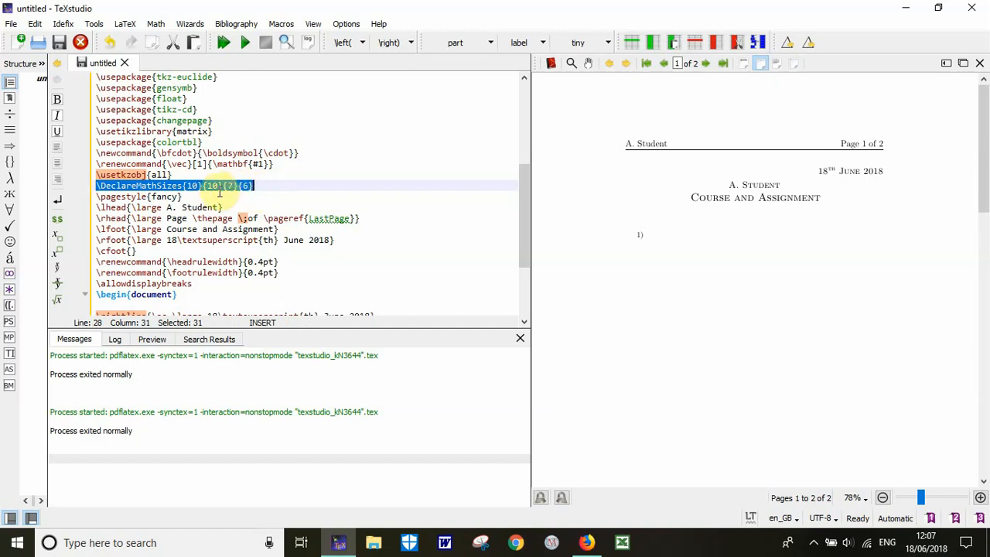
left_click(184, 196)
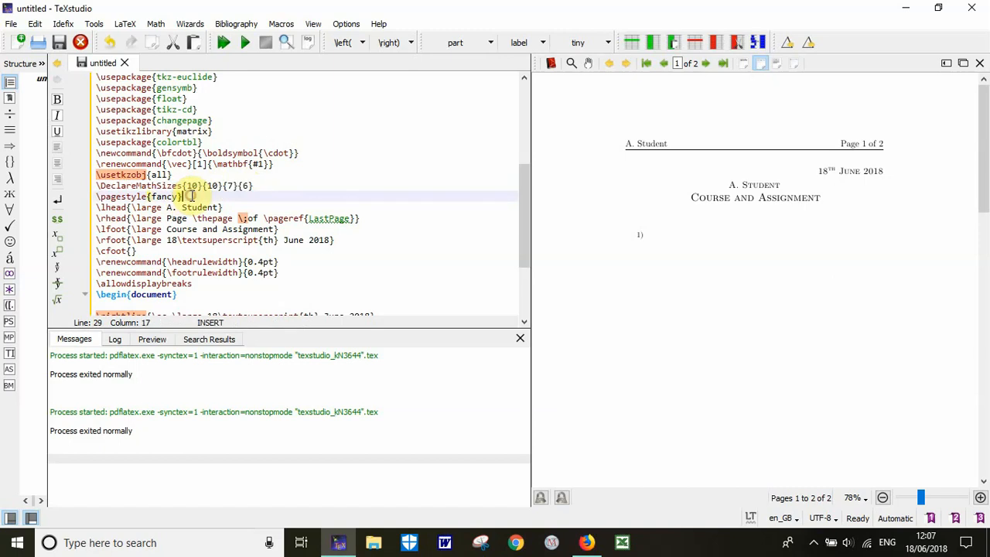
left_click_drag(183, 195, 102, 195)
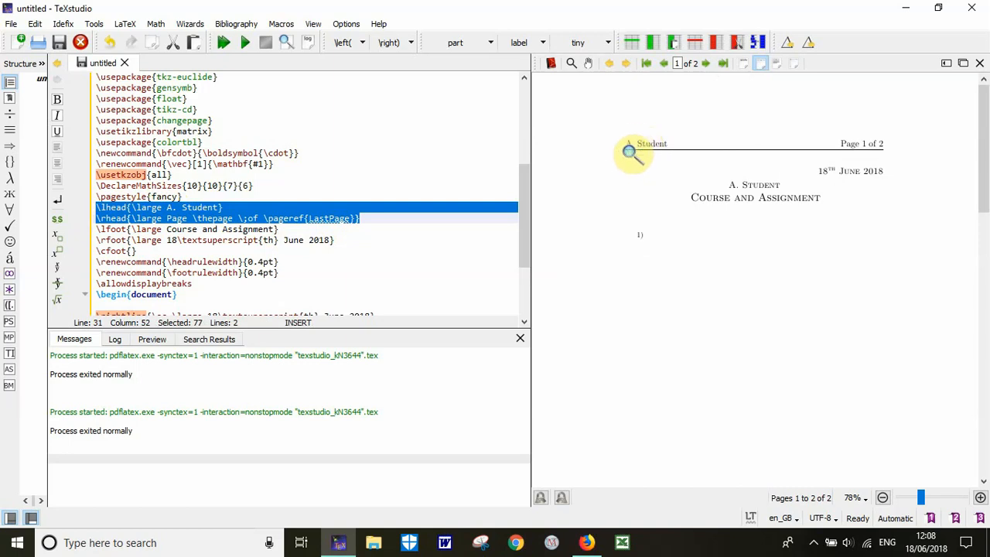
mouse_move(859, 144)
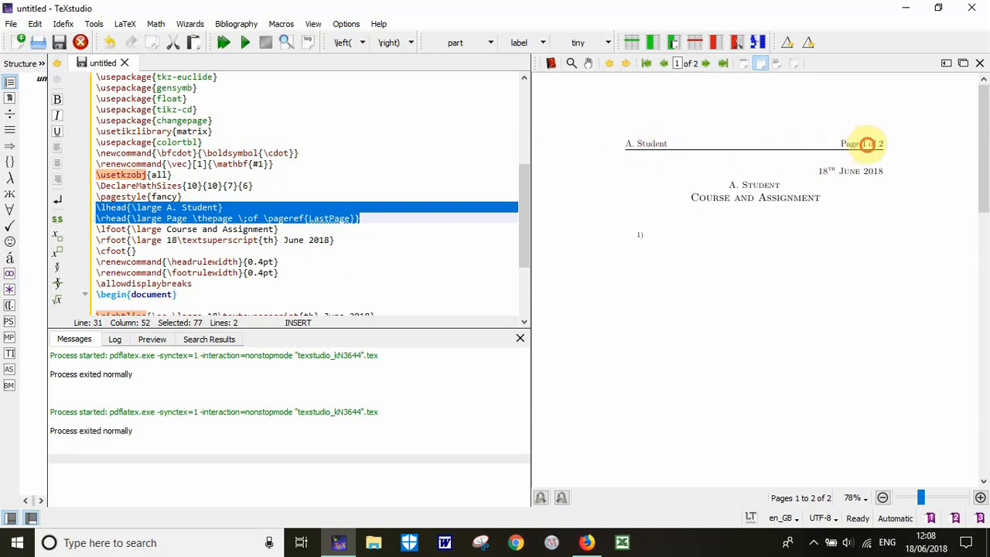
mouse_move(848, 146)
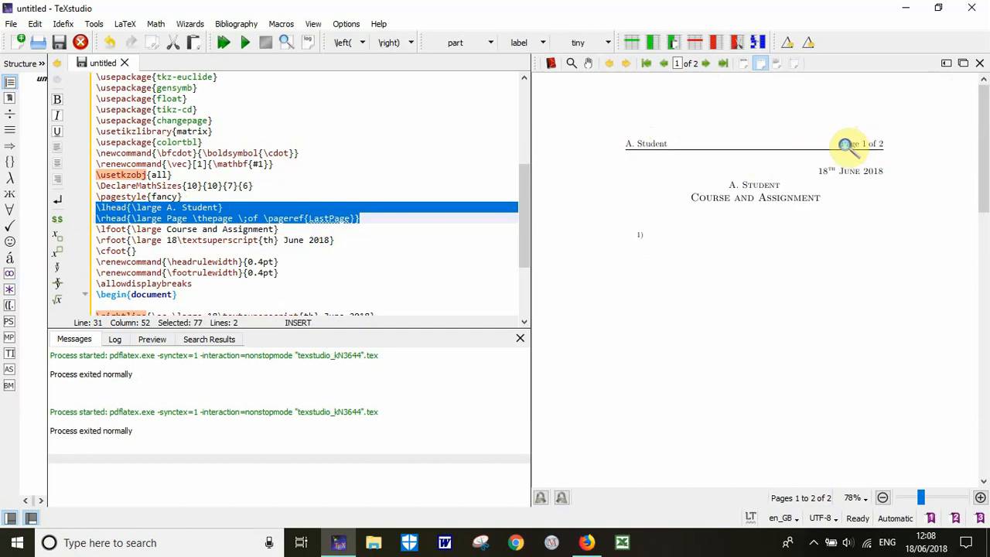
mouse_move(684, 213)
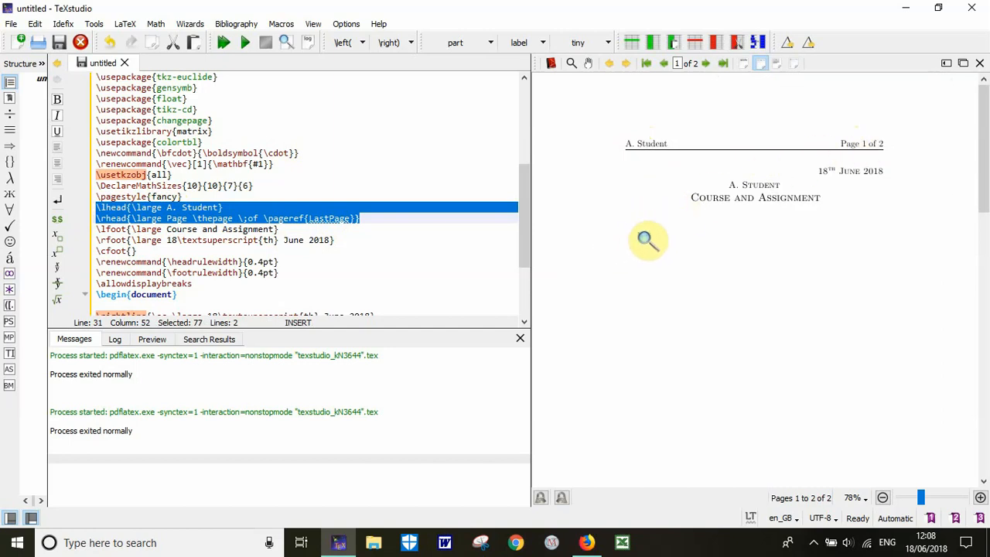
scroll("down", 3)
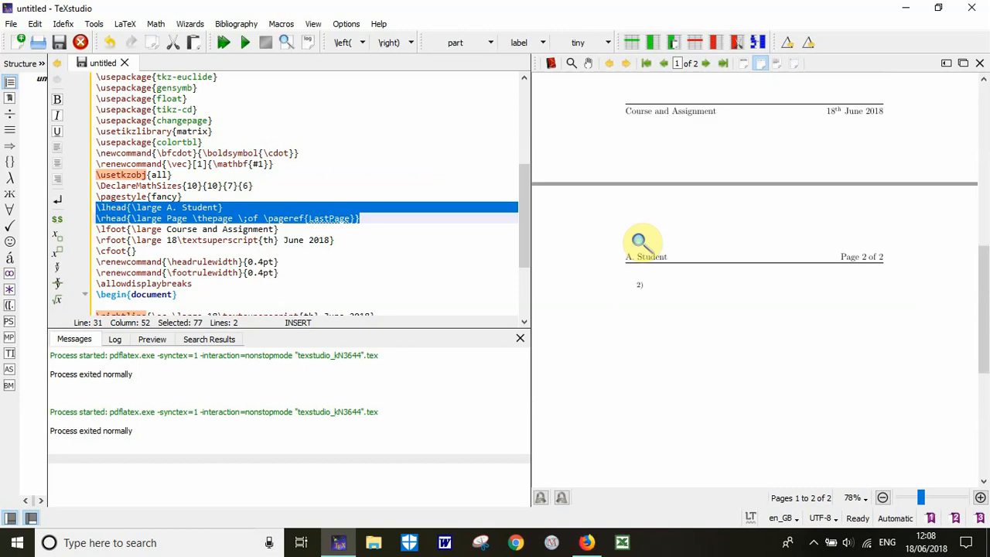
scroll("down", 3)
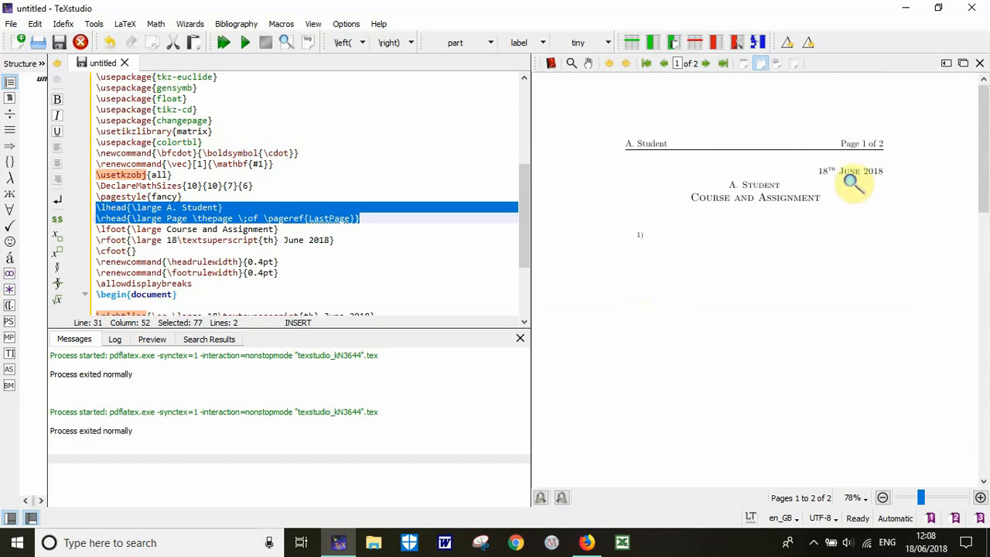
mouse_move(767, 342)
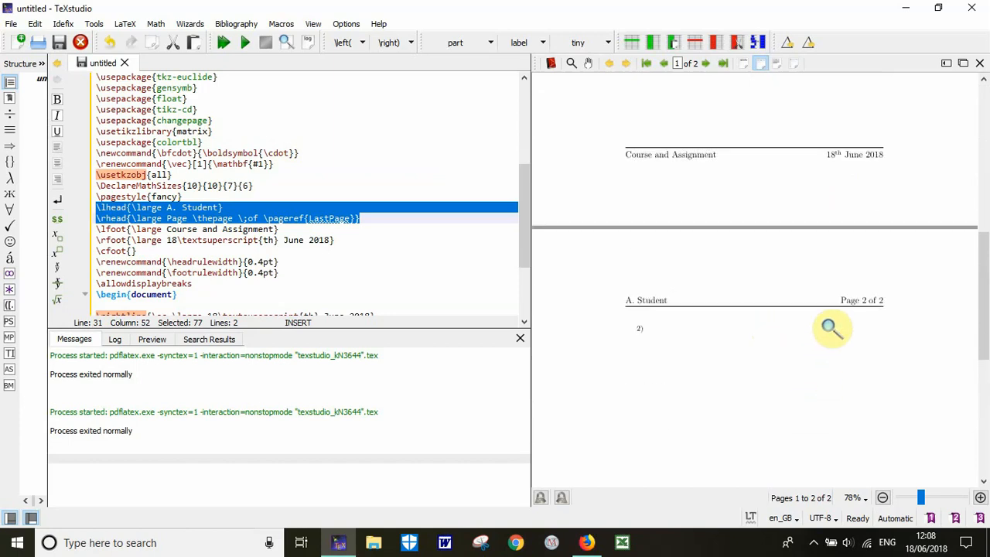
mouse_move(551, 249)
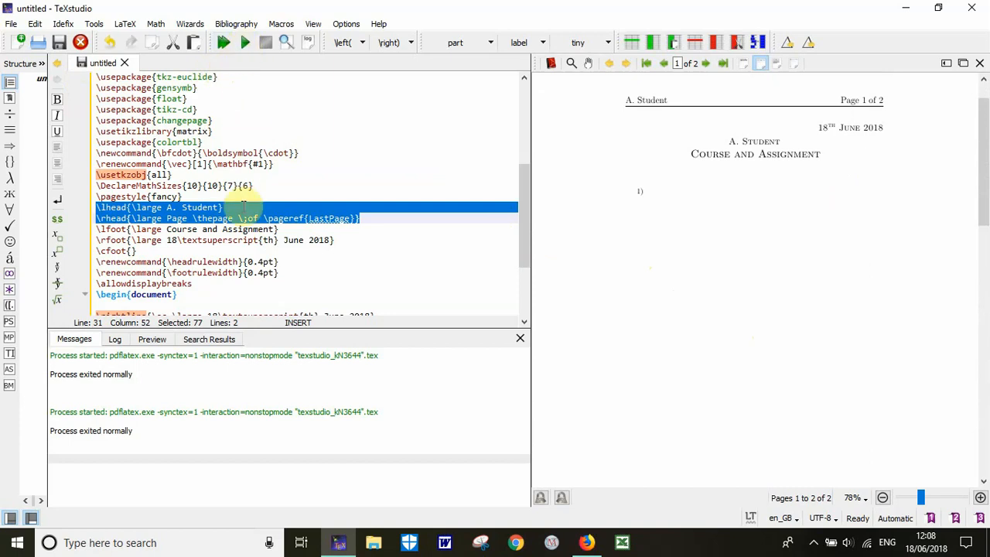
left_click(247, 43)
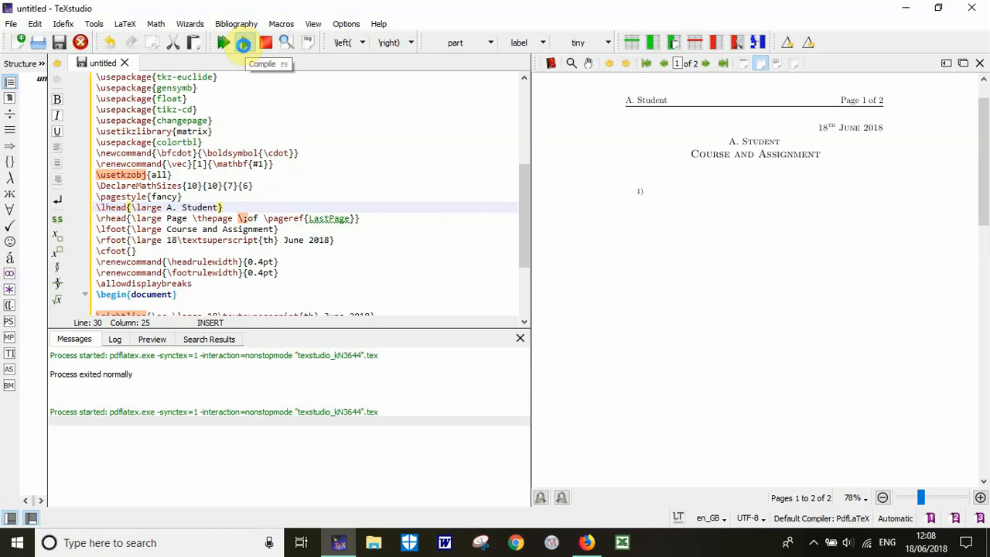
left_click(224, 43)
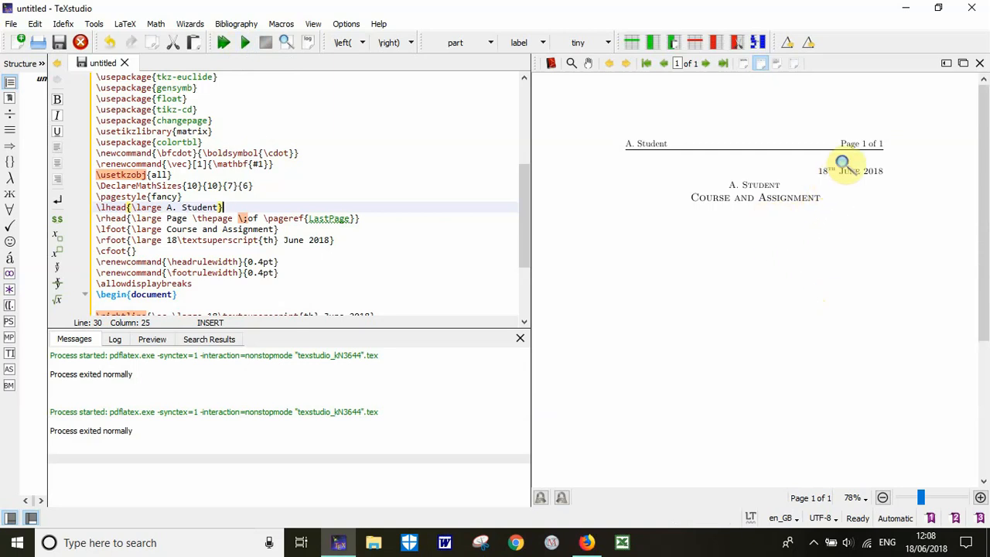
mouse_move(851, 251)
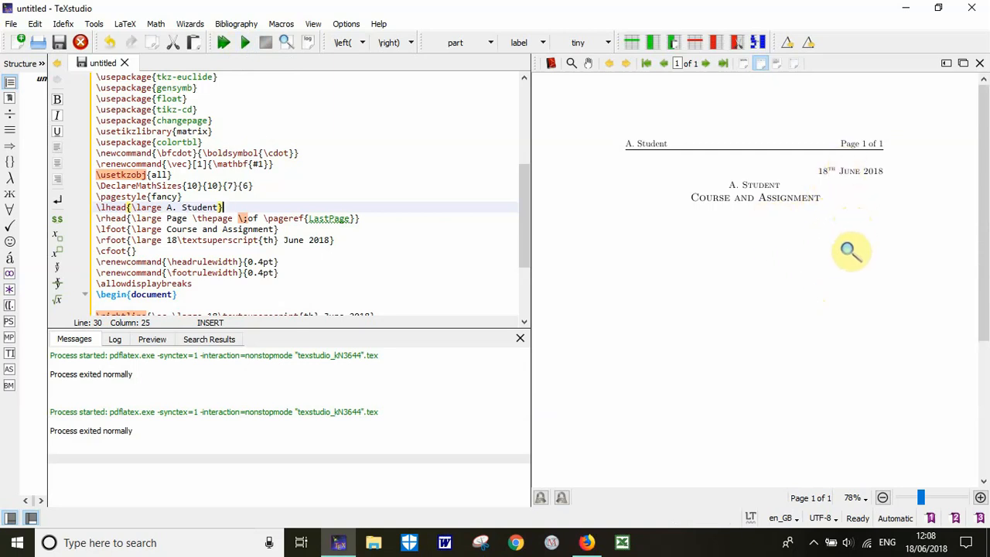
mouse_move(557, 303)
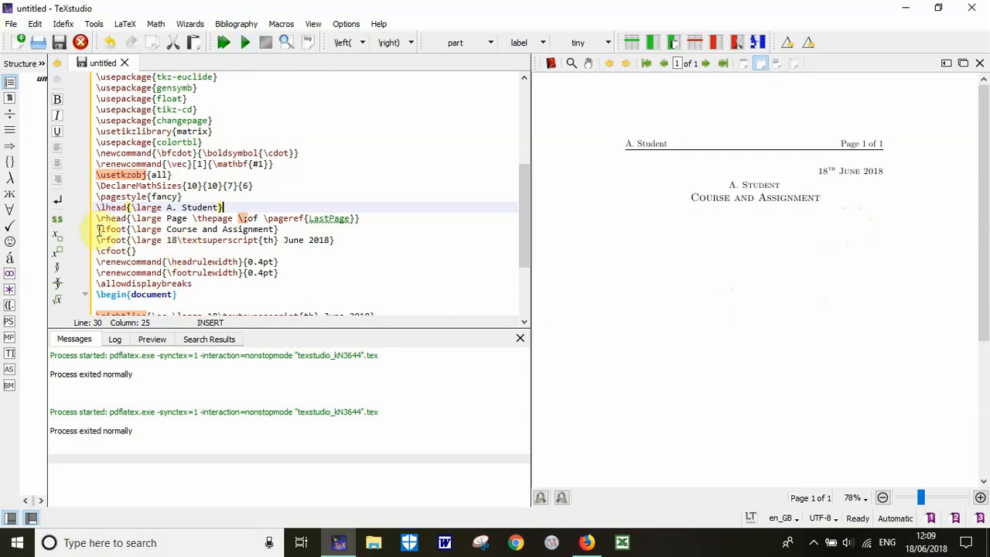
left_click_drag(96, 229, 136, 250)
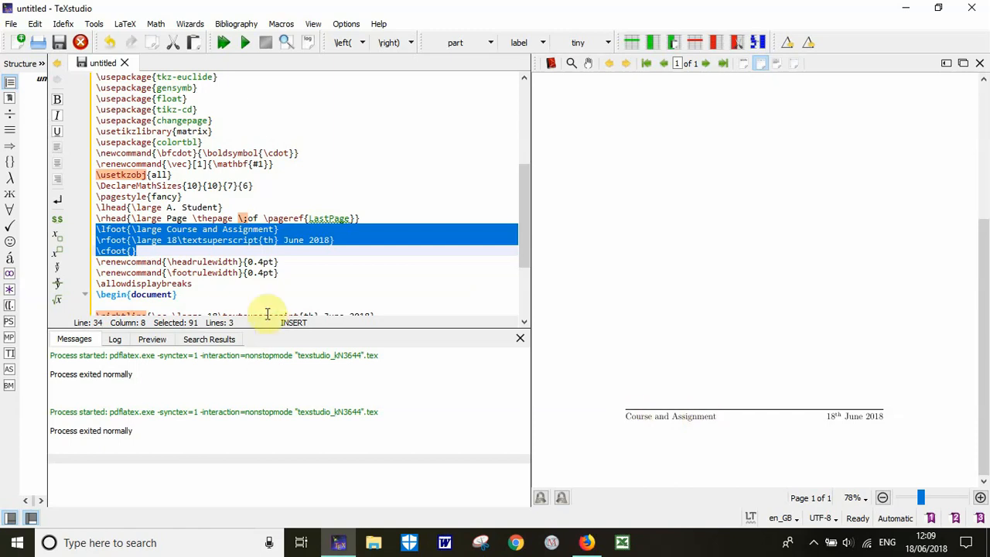
mouse_move(254, 245)
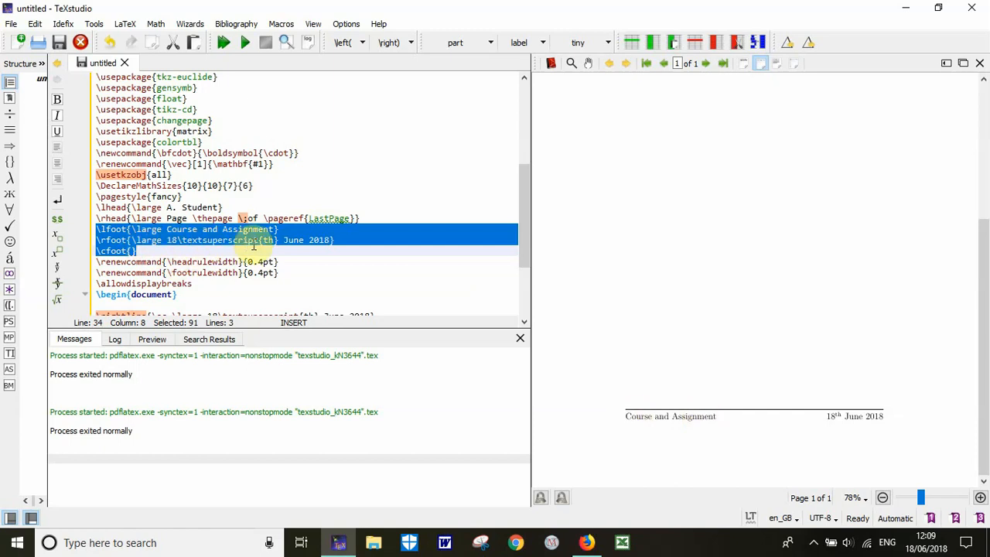
mouse_move(874, 417)
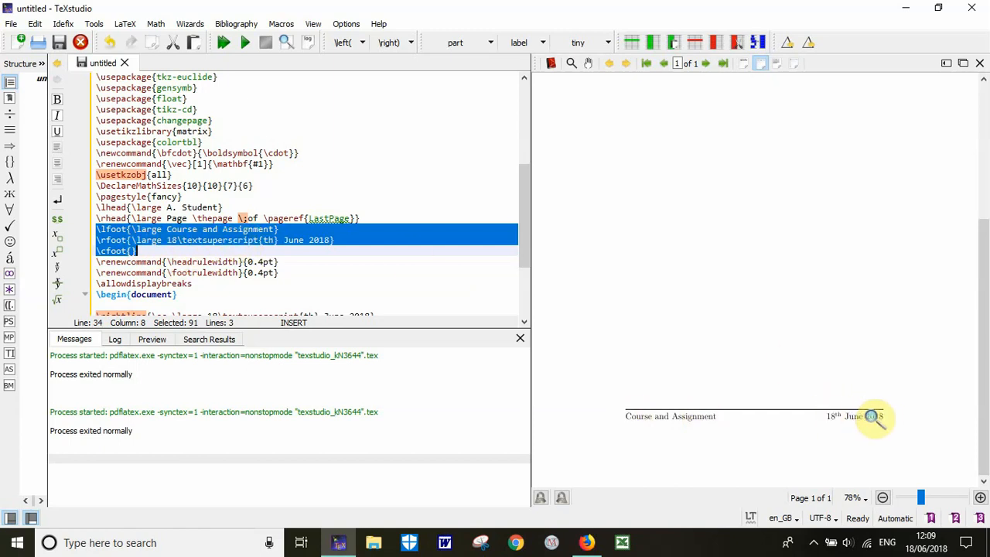
mouse_move(472, 253)
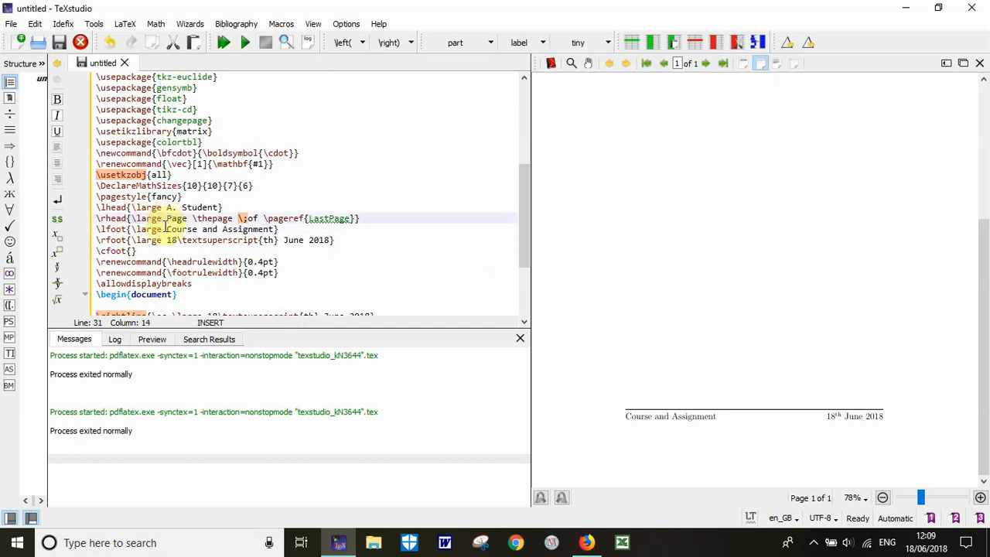
scroll("down", 3)
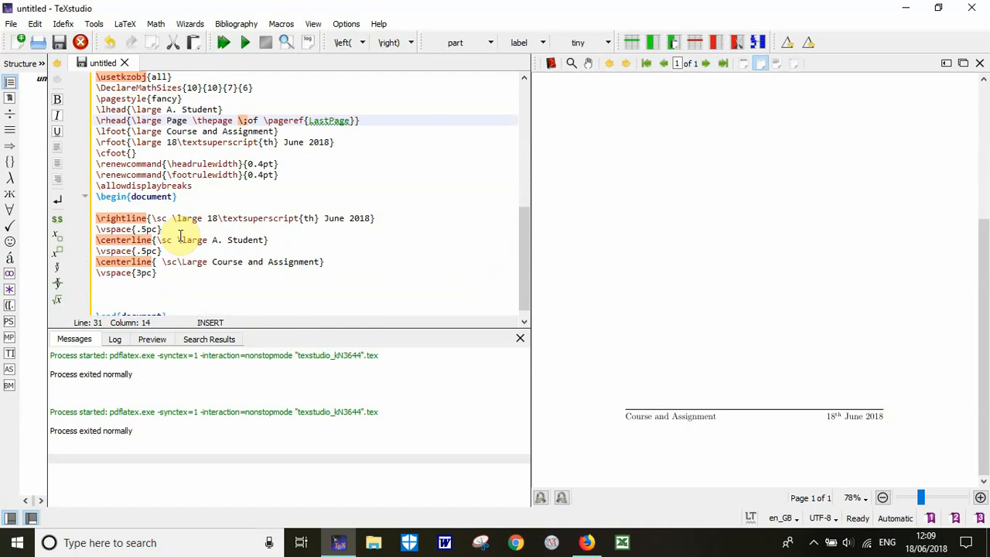
scroll("down", 3)
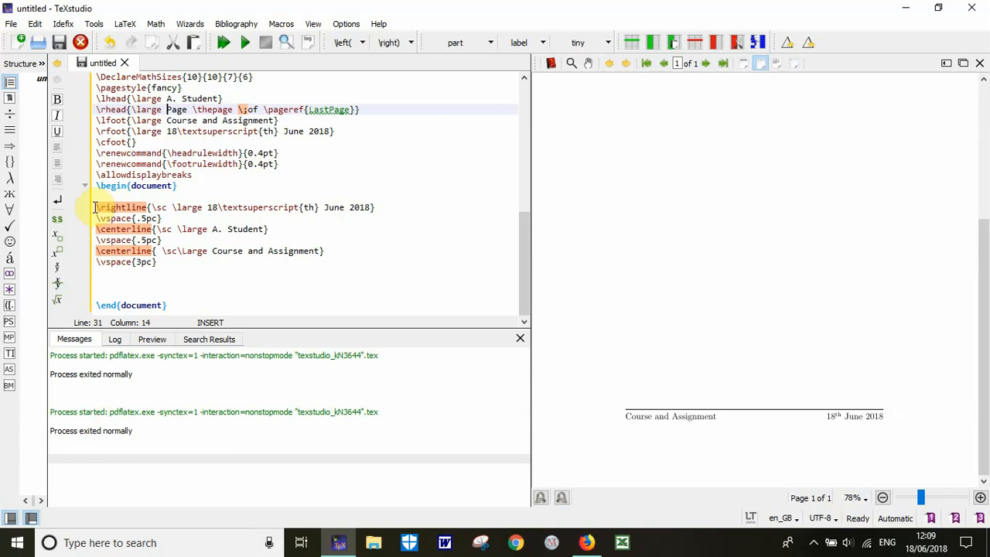
left_click_drag(96, 207, 155, 261)
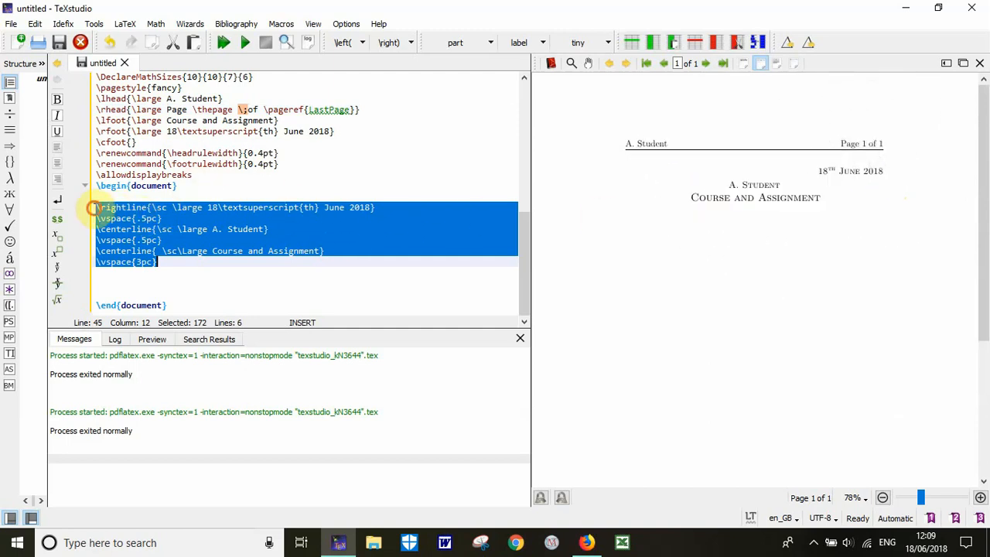
left_click(103, 207)
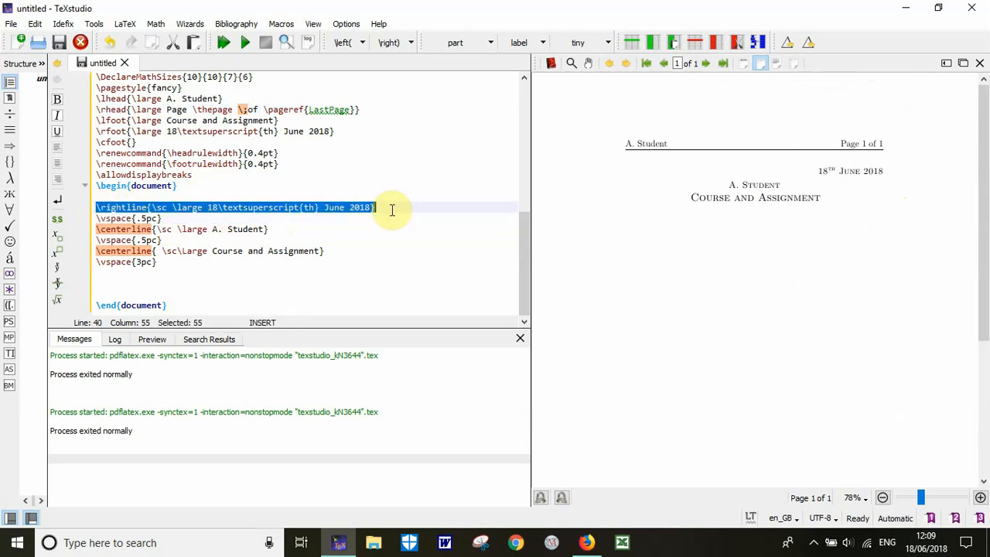
mouse_move(740, 192)
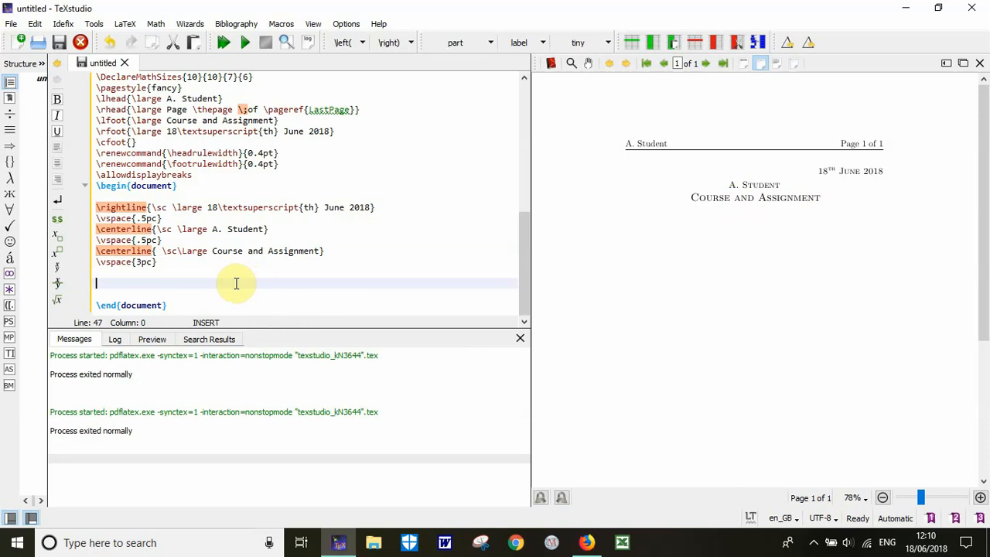
Add the question label 1) on the empty line after \vspace{3pc}.
type("1)")
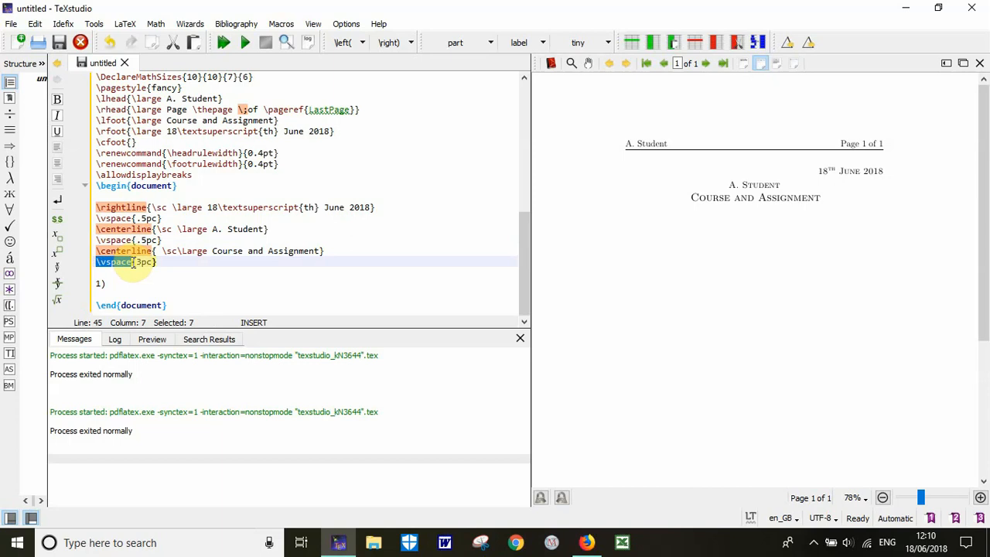
left_click(158, 262)
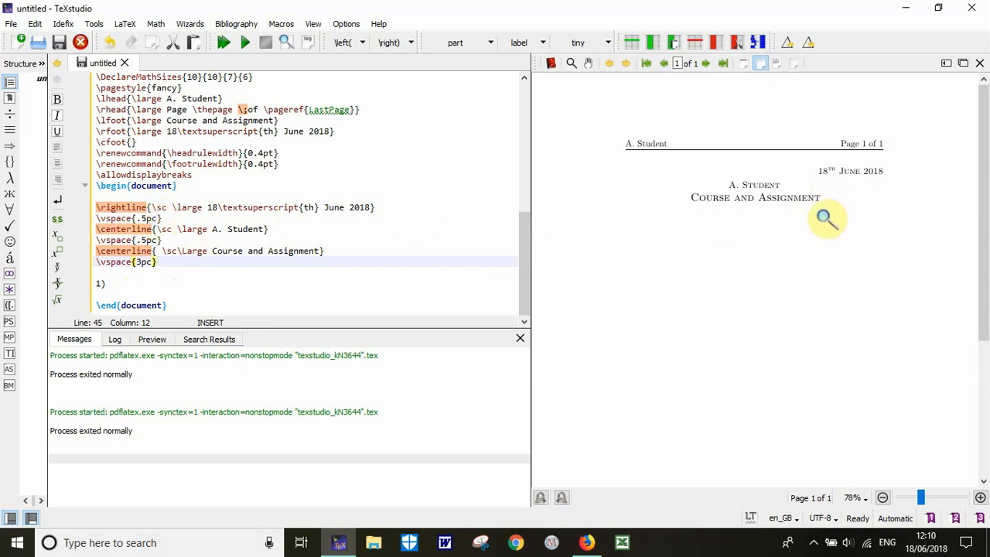
mouse_move(775, 189)
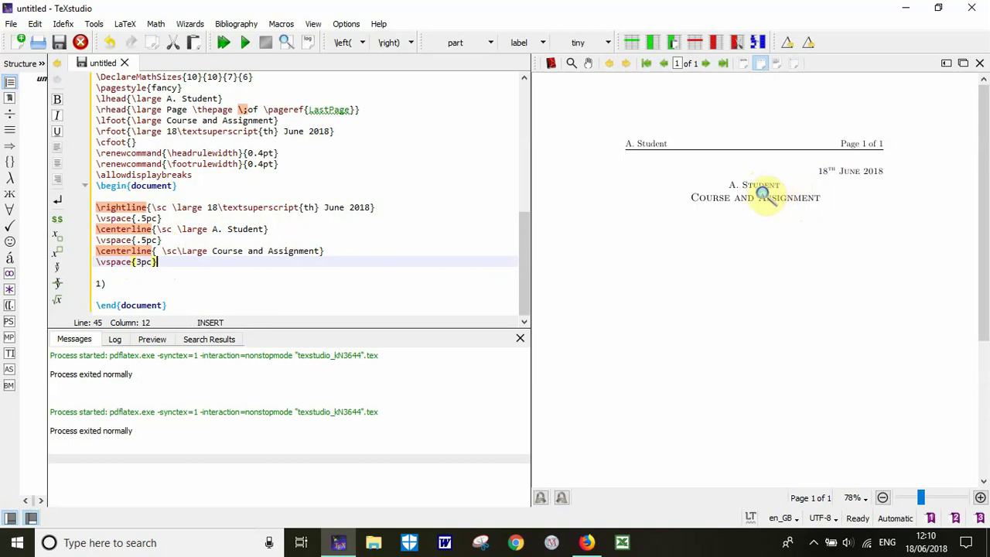
mouse_move(811, 183)
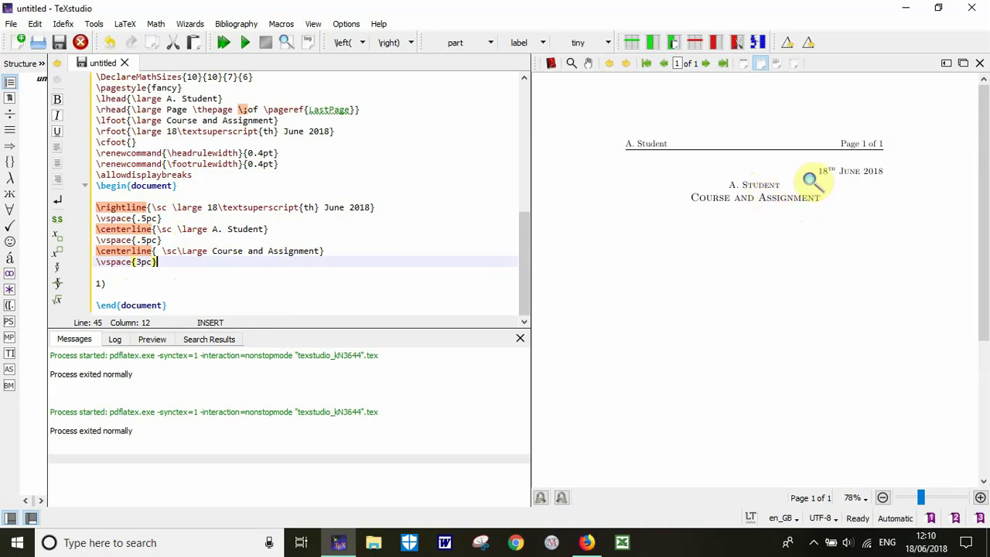
mouse_move(817, 173)
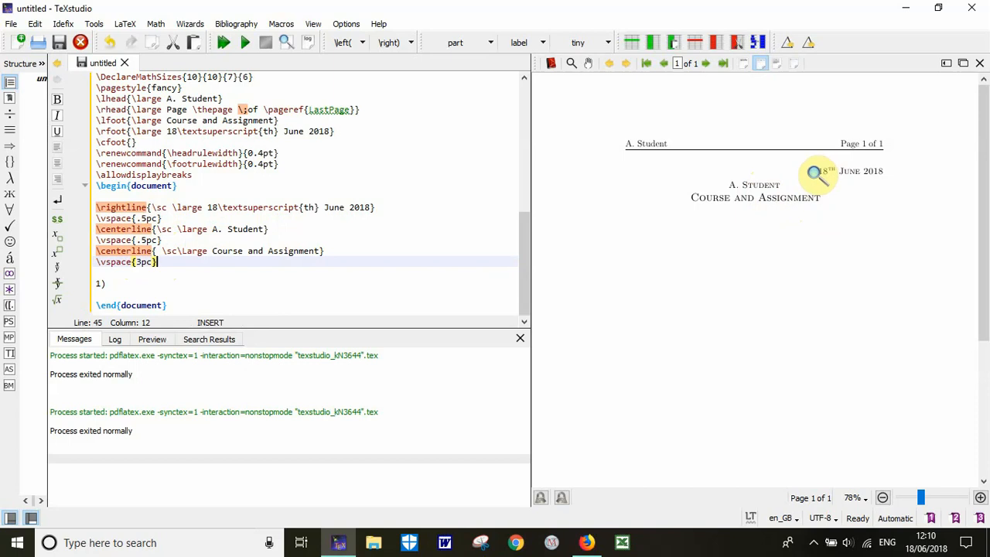
mouse_move(795, 183)
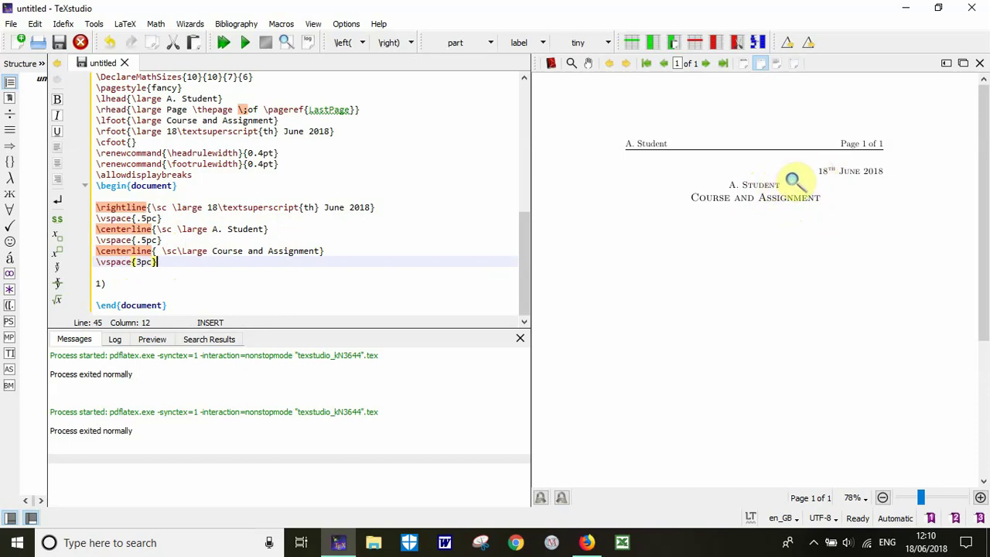
mouse_move(427, 214)
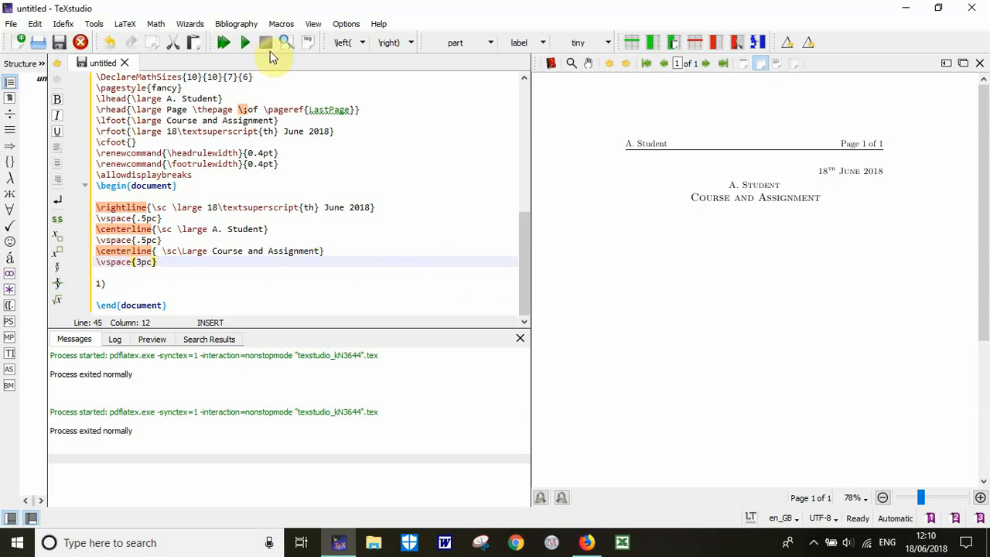
Recompile so the preview shows 1) beneath the title block.
left_click(224, 44)
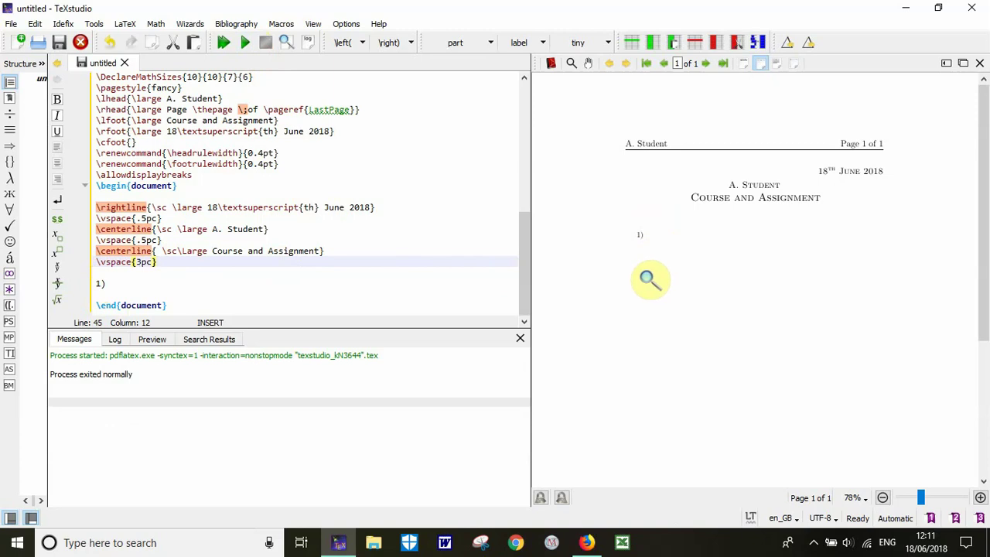
mouse_move(653, 284)
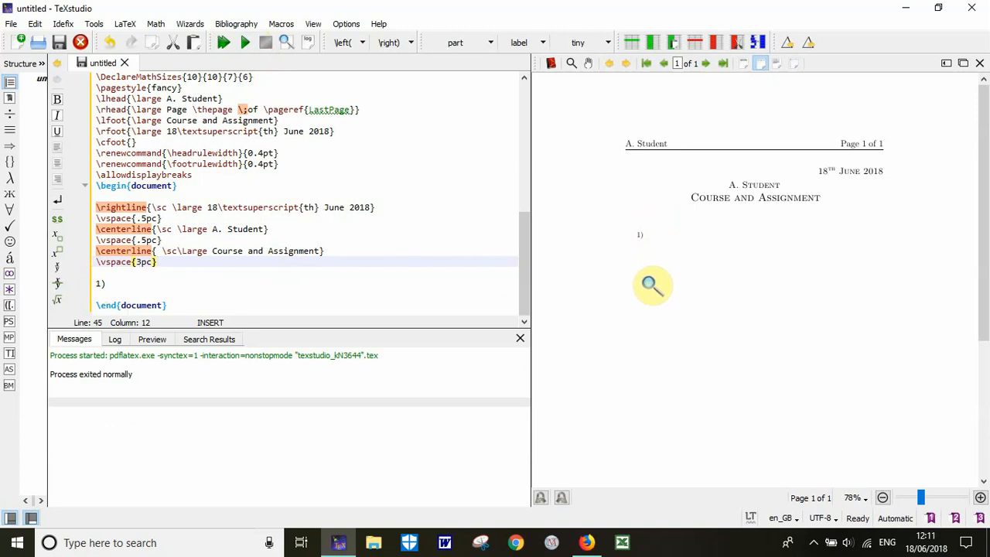